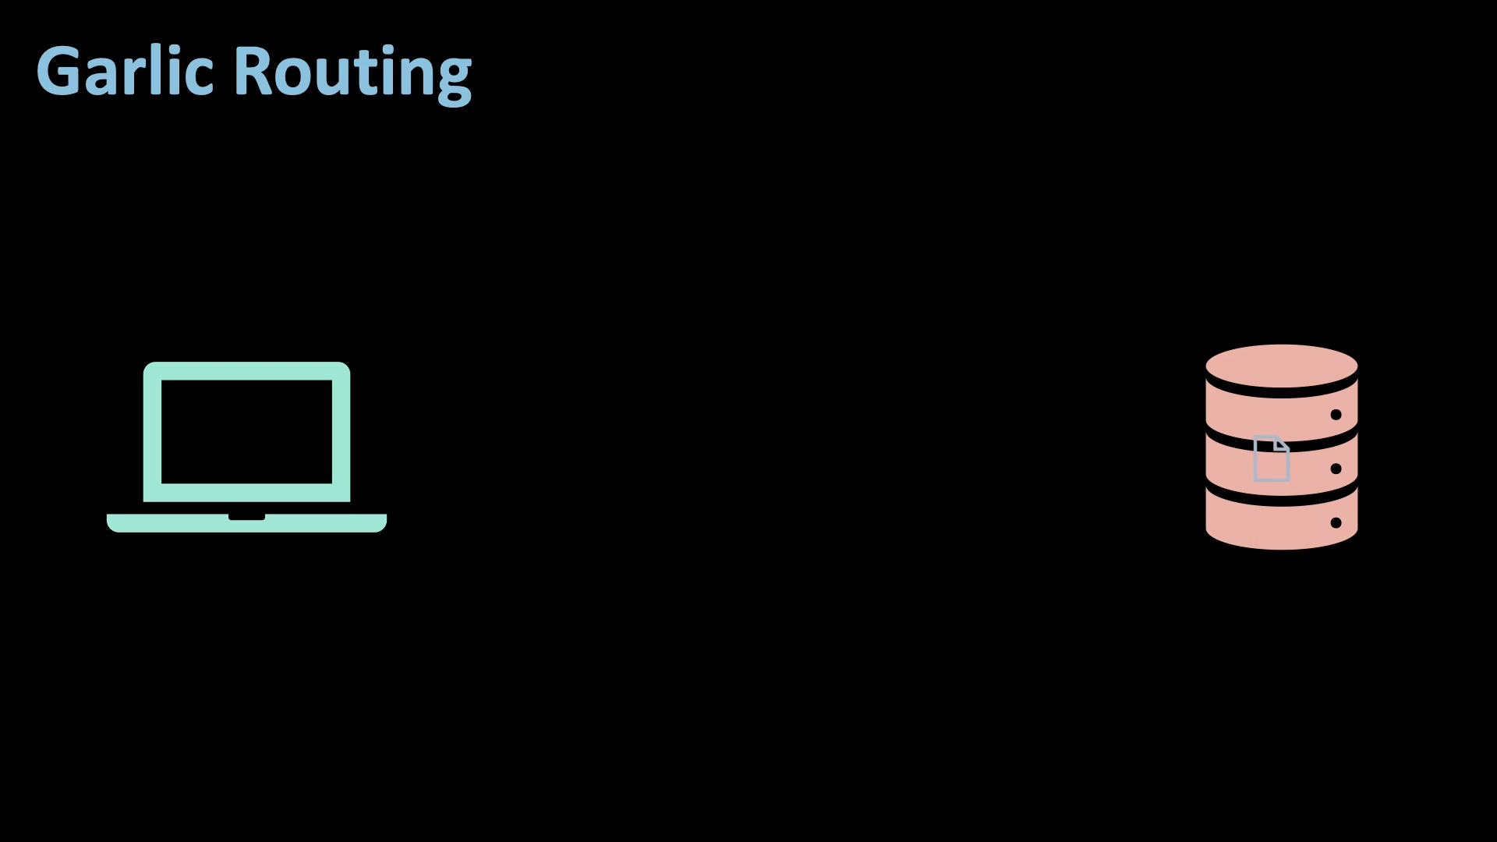
Advance to the Advantages of I2P slide: secure network, packet switching, privacy beside the tunnel diagram
key("Right")
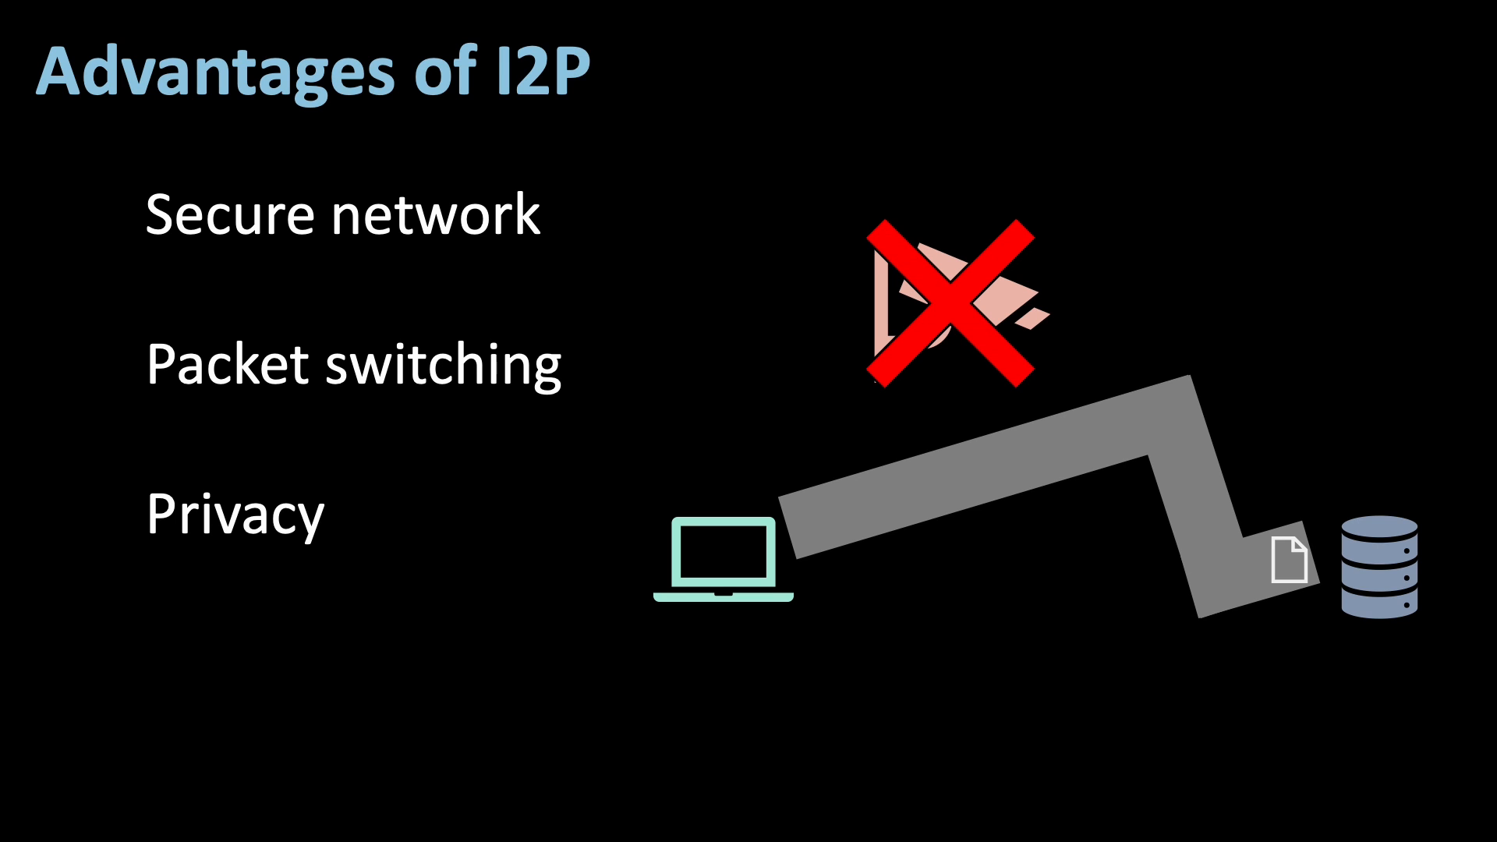
Advance to the Disadvantages of I2P slide showing difficult installation and usage
key("Right")
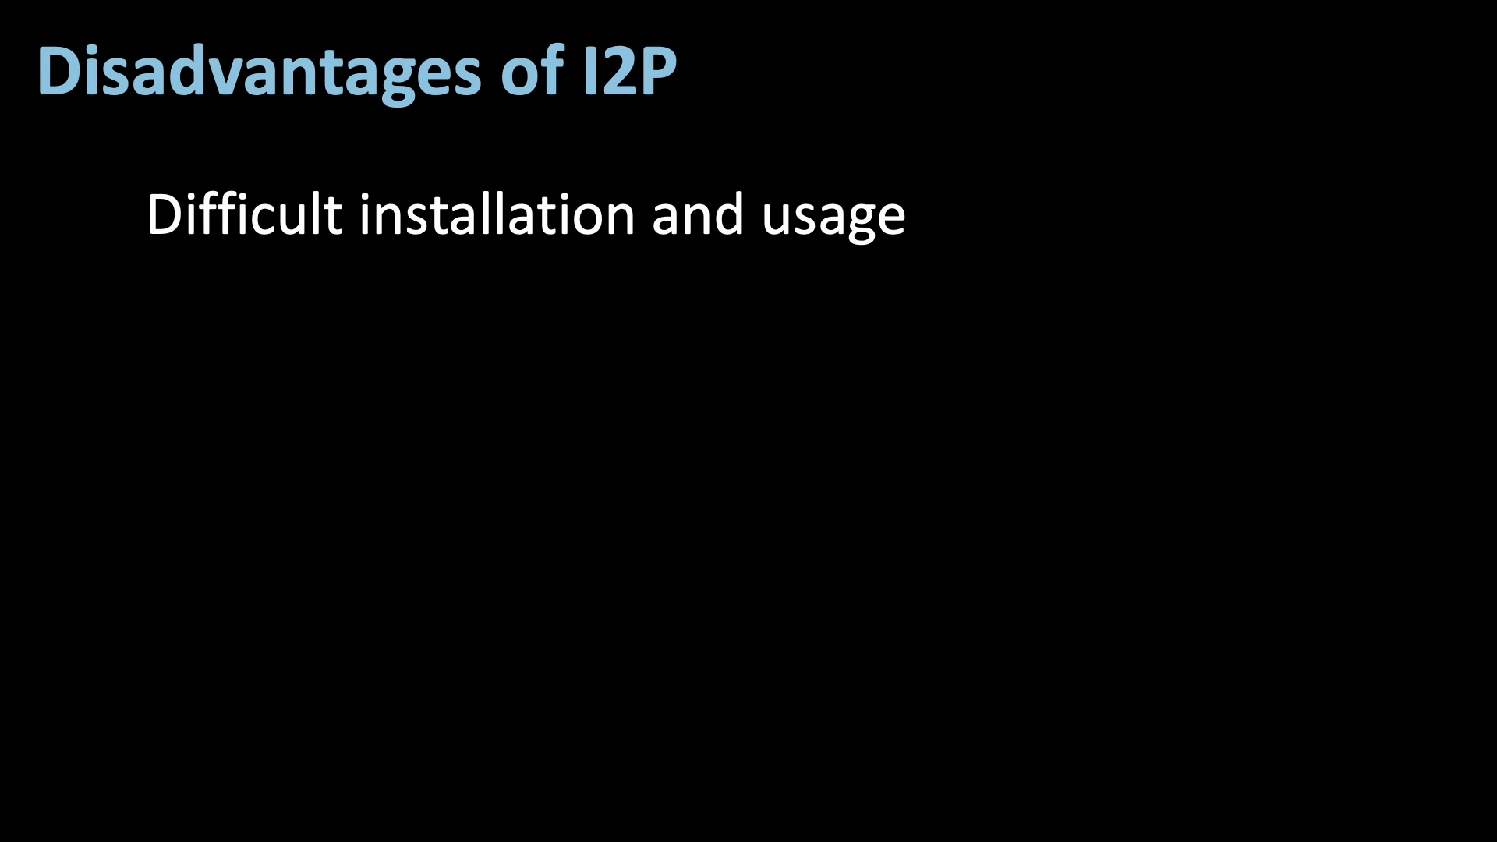